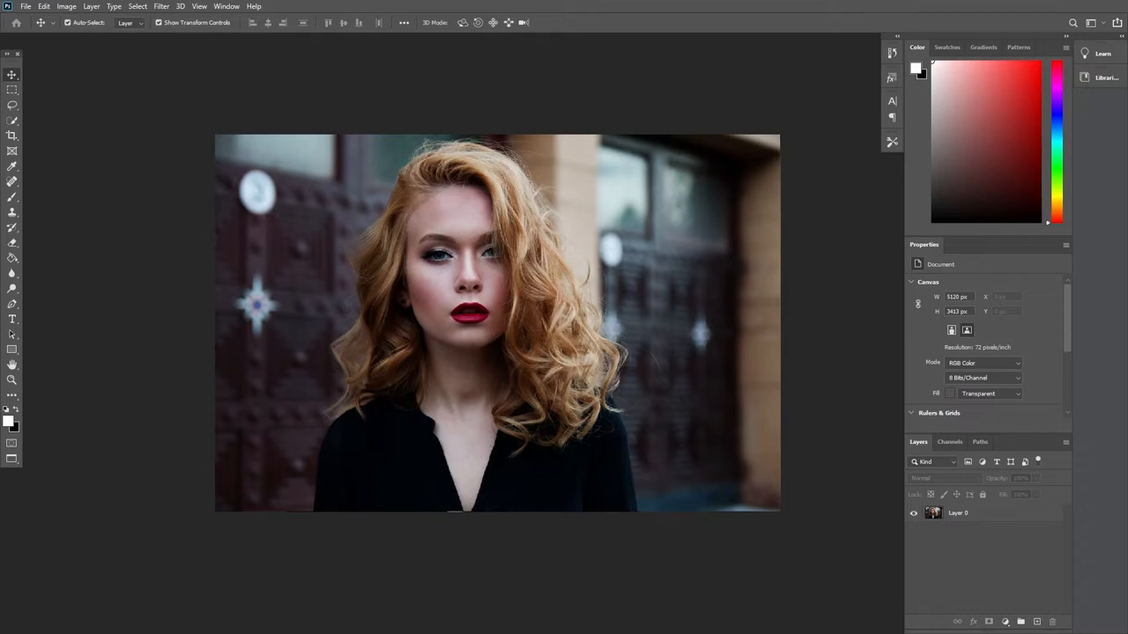
Select Layer 0, the portrait photo, as the active layer.
{"action": "left_click", "coordinate": [496, 325]}
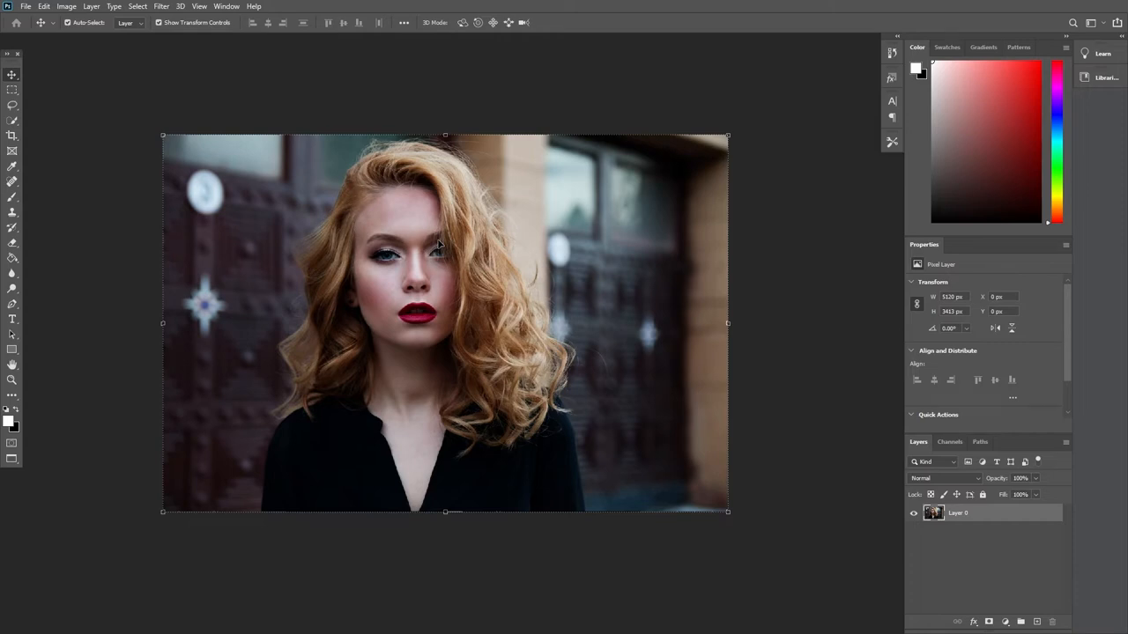
{"action": "mouse_move", "coordinate": [423, 289]}
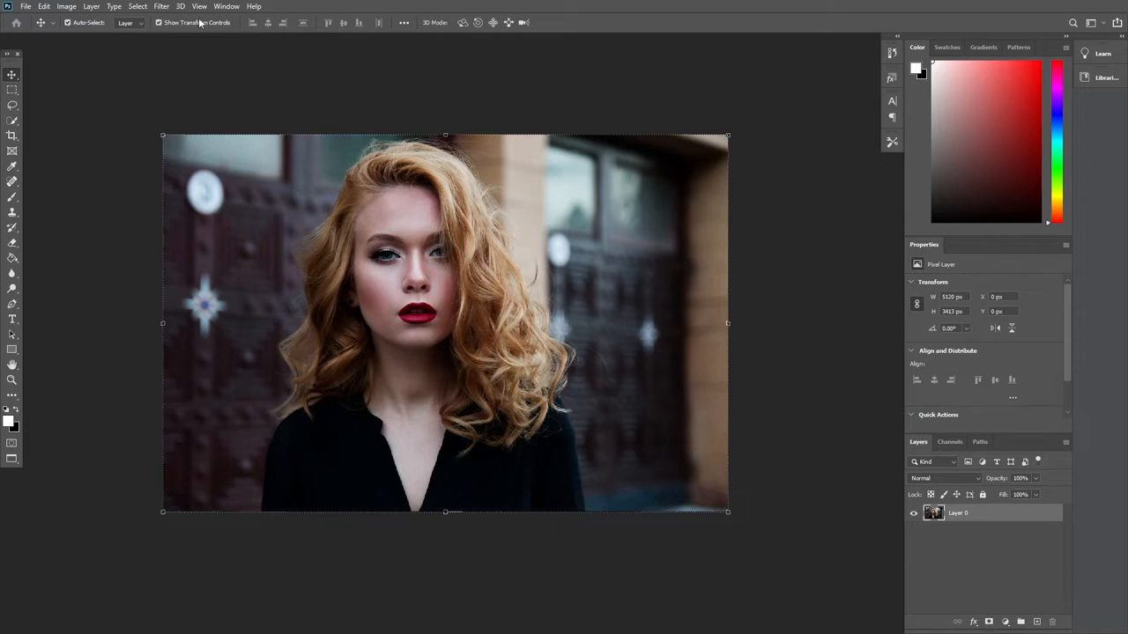
{"action": "mouse_move", "coordinate": [26, 5]}
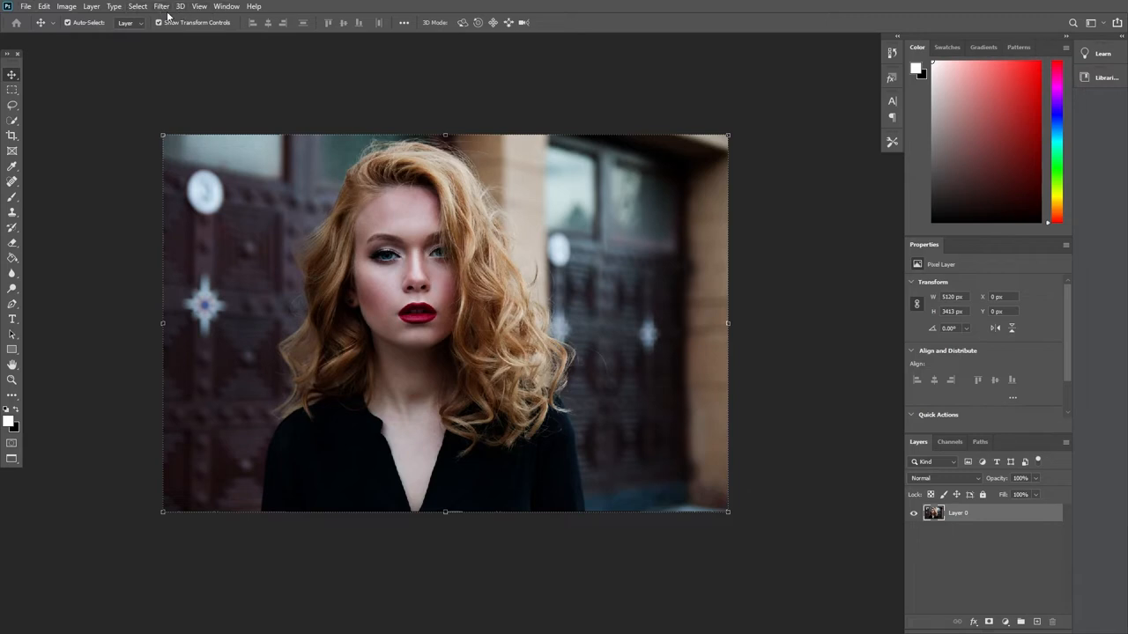
Browse the Filter menu toward the Distort filters for the portrait layer.
{"action": "left_click", "coordinate": [162, 7]}
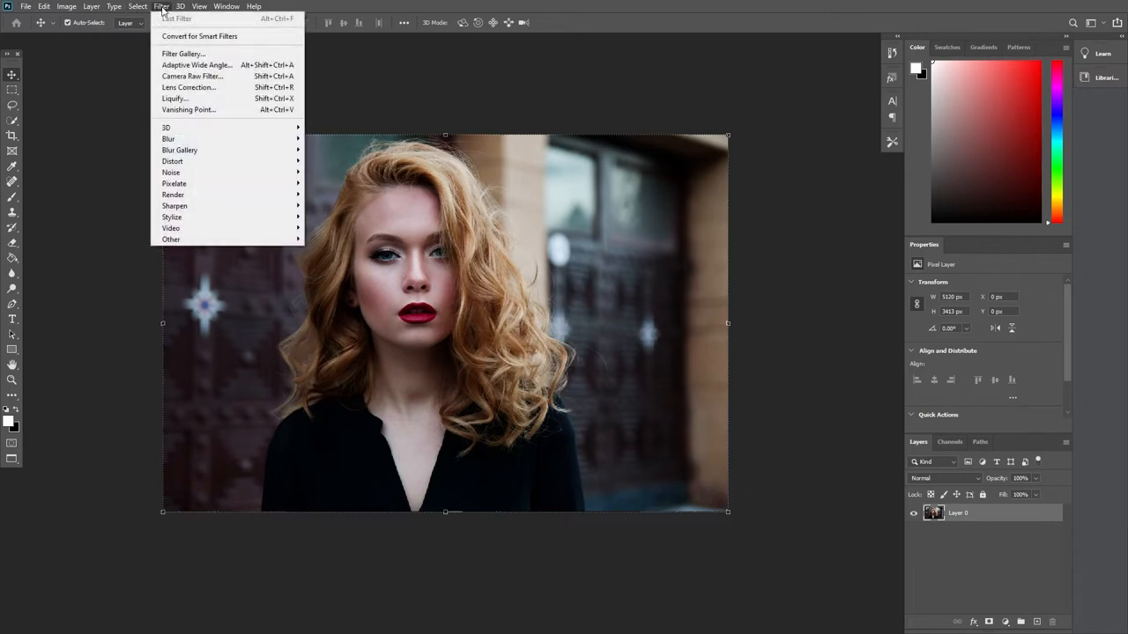
{"action": "mouse_move", "coordinate": [173, 162]}
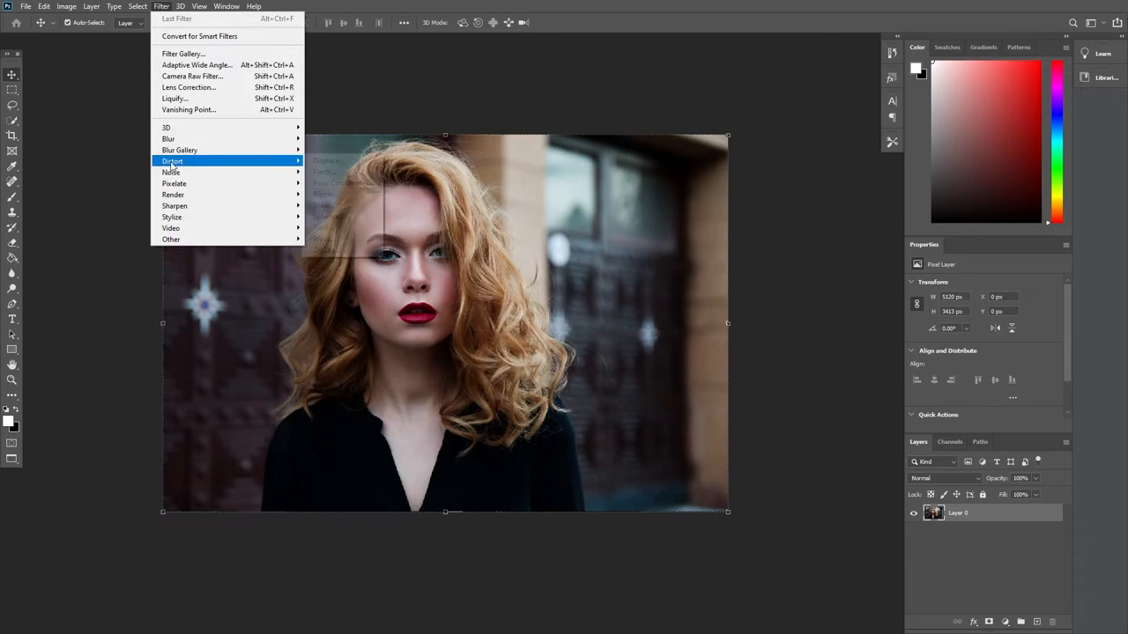
{"action": "mouse_move", "coordinate": [172, 162]}
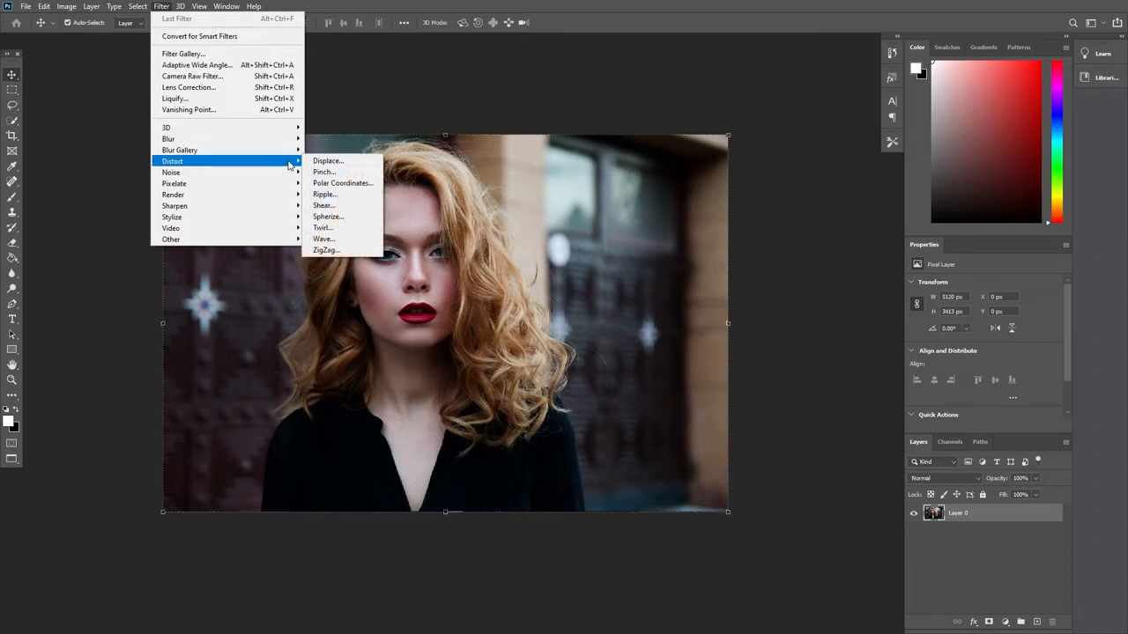
{"action": "mouse_move", "coordinate": [328, 217]}
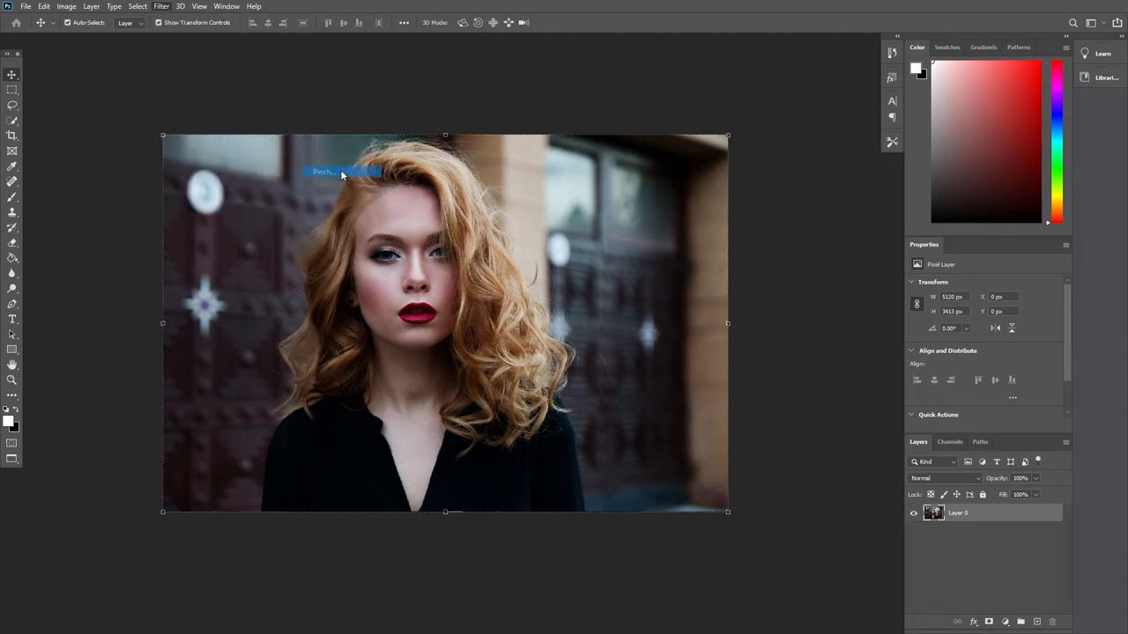
{"action": "left_click", "coordinate": [324, 173]}
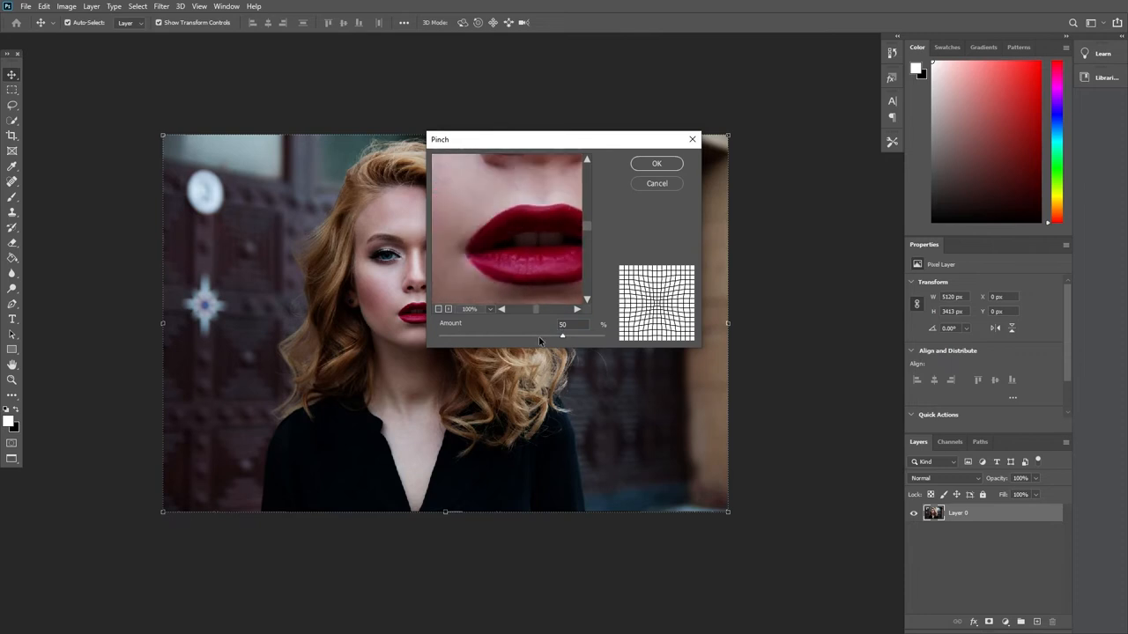
{"action": "left_click_drag", "start_coordinate": [562, 334], "coordinate": [603, 335]}
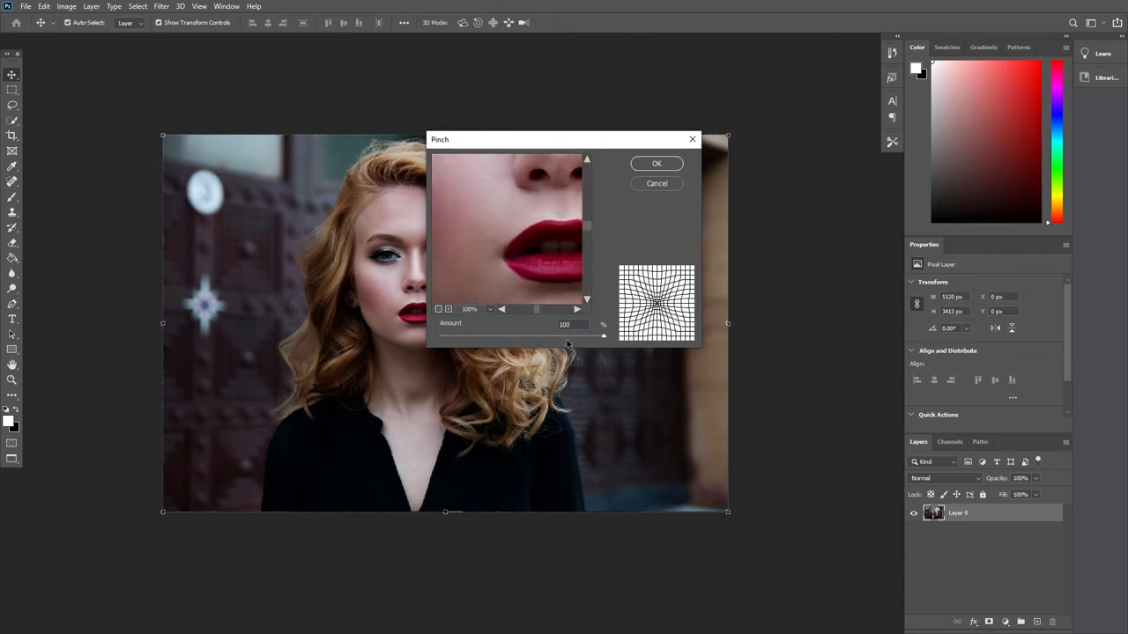
{"action": "left_click_drag", "start_coordinate": [602, 335], "coordinate": [494, 334]}
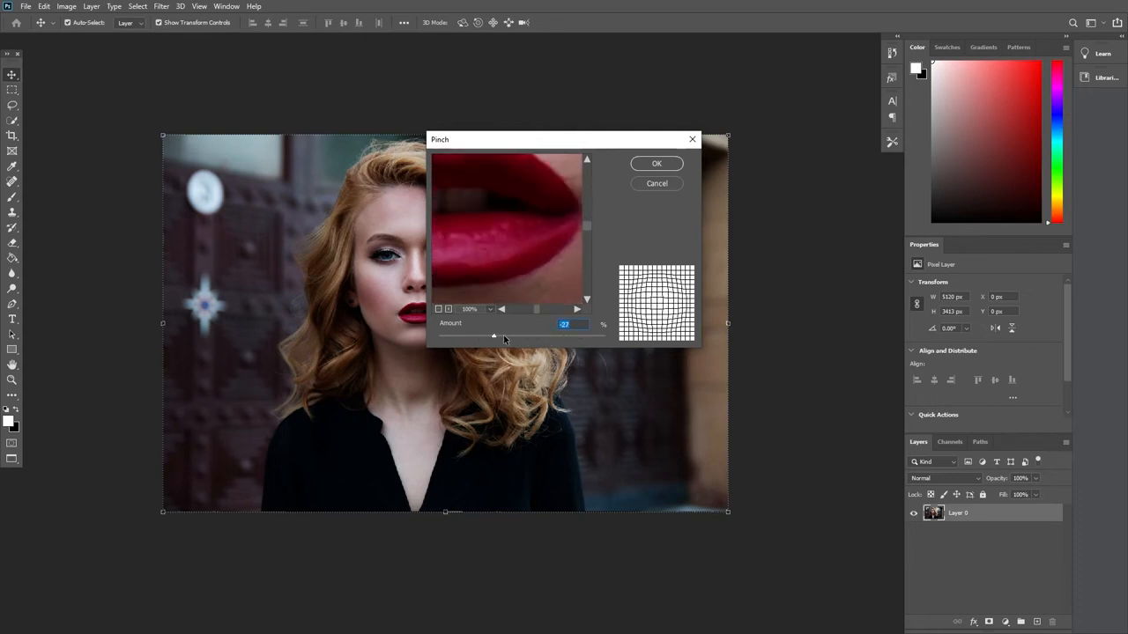
{"action": "left_click_drag", "start_coordinate": [494, 335], "coordinate": [602, 335]}
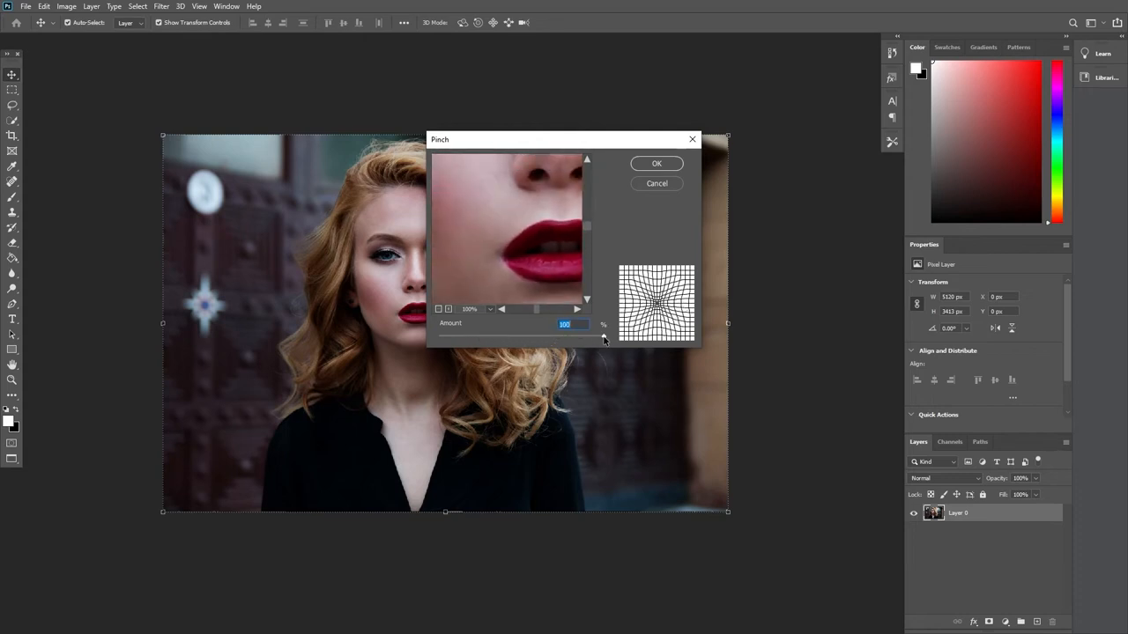
{"action": "left_click_drag", "start_coordinate": [602, 339], "coordinate": [581, 341]}
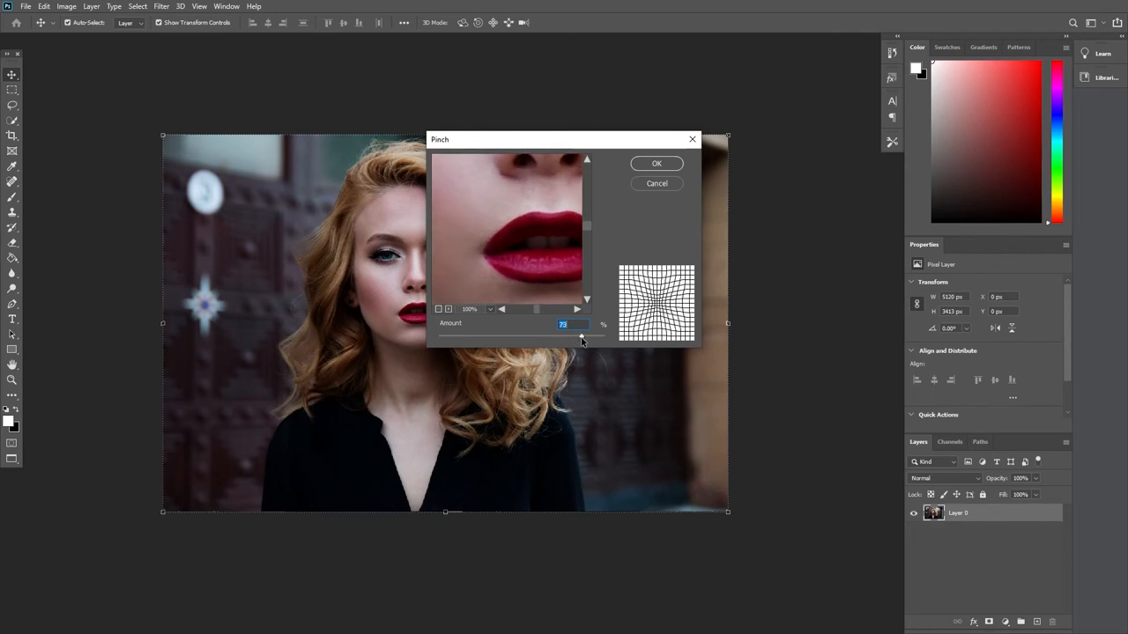
{"action": "left_click_drag", "start_coordinate": [578, 335], "coordinate": [585, 335]}
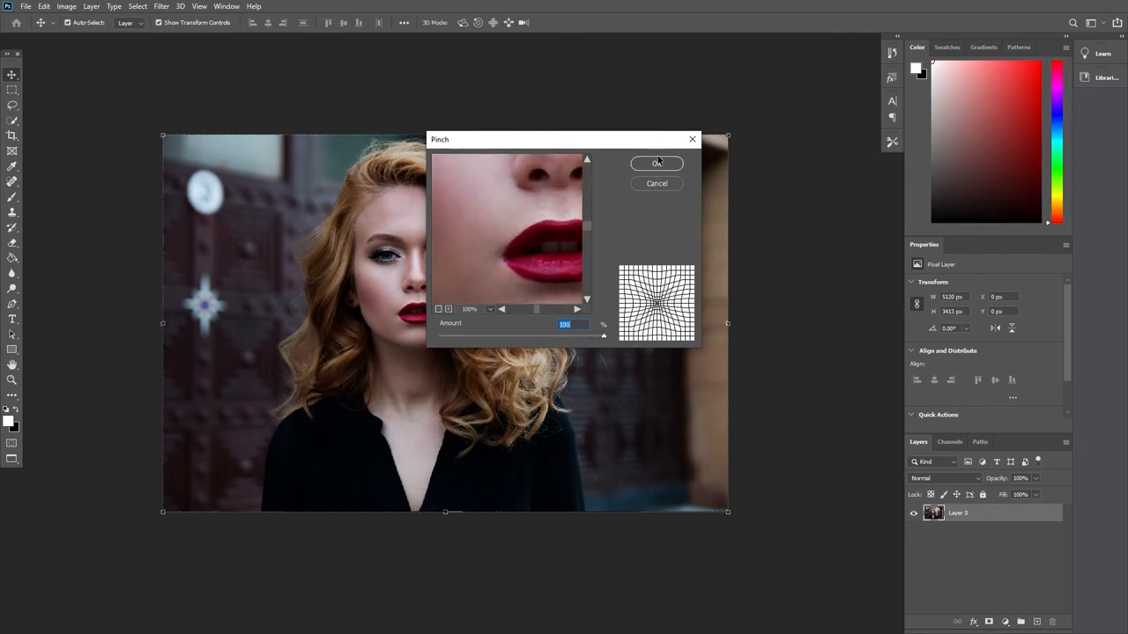
{"action": "left_click", "coordinate": [655, 162]}
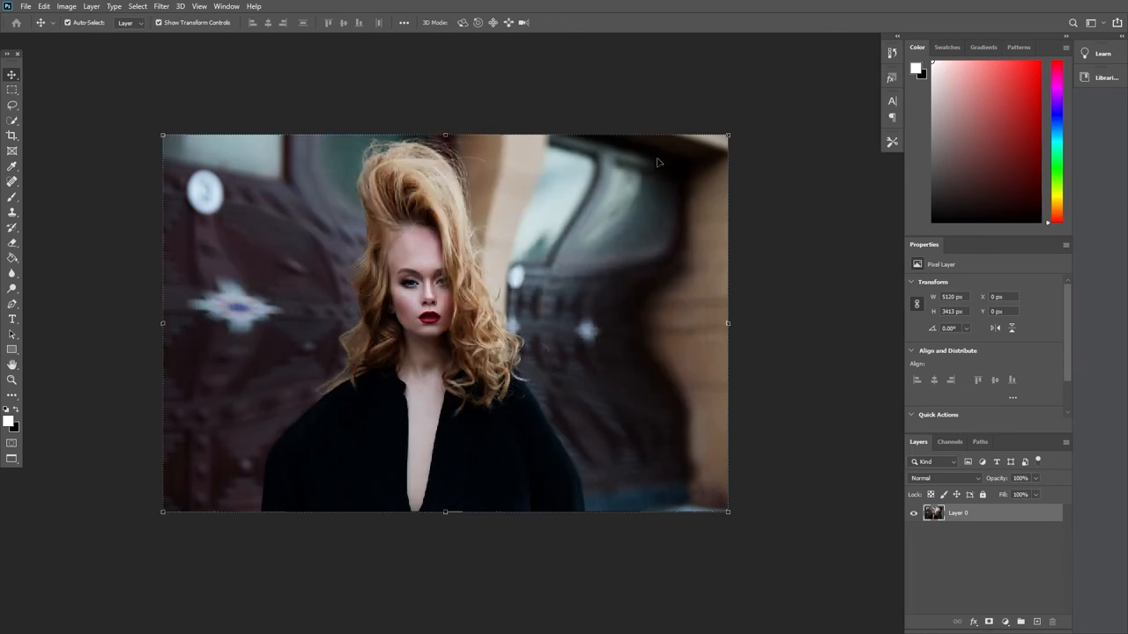
{"action": "left_click", "coordinate": [197, 7]}
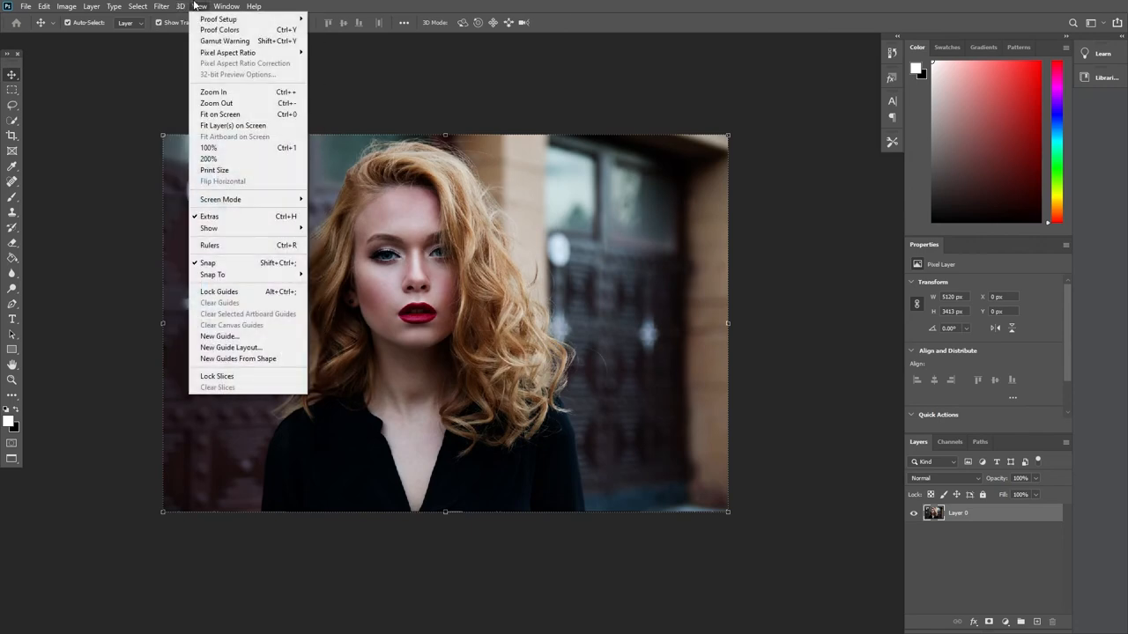
Apply a Wave distortion with increased amplitude, smearing the portrait into rippled streaks.
{"action": "left_click", "coordinate": [160, 7]}
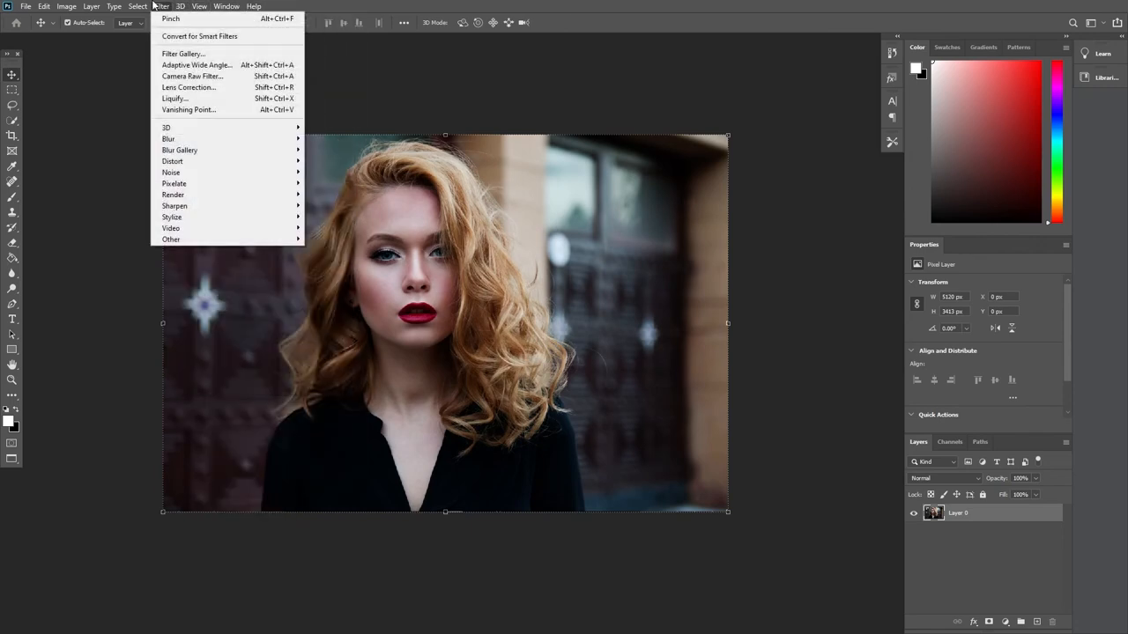
{"action": "mouse_move", "coordinate": [173, 162]}
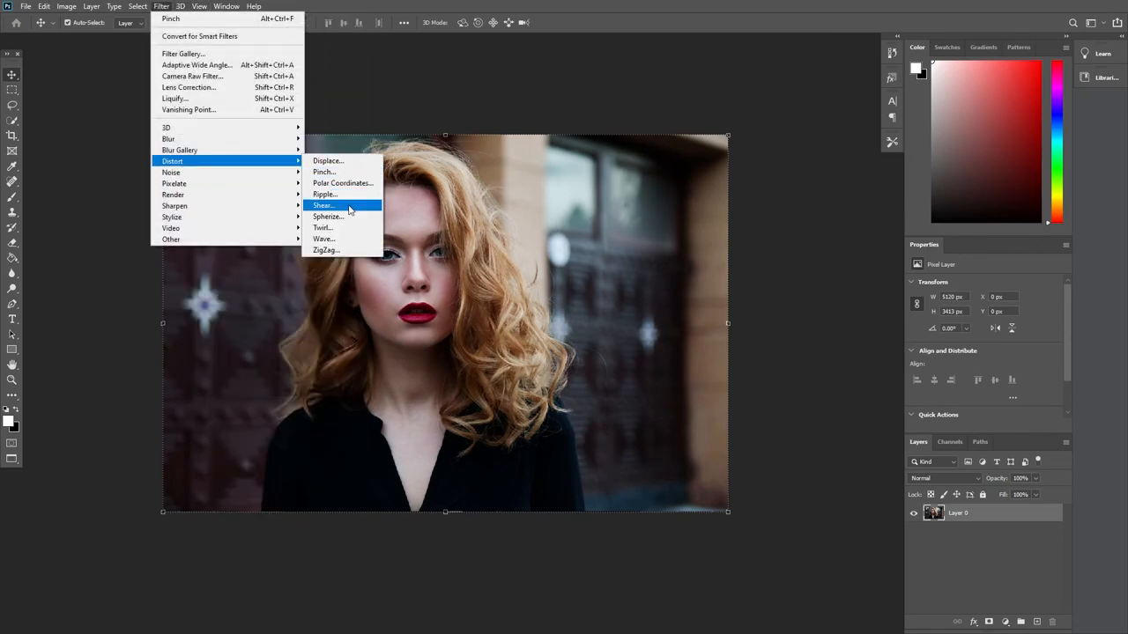
{"action": "left_click", "coordinate": [324, 239]}
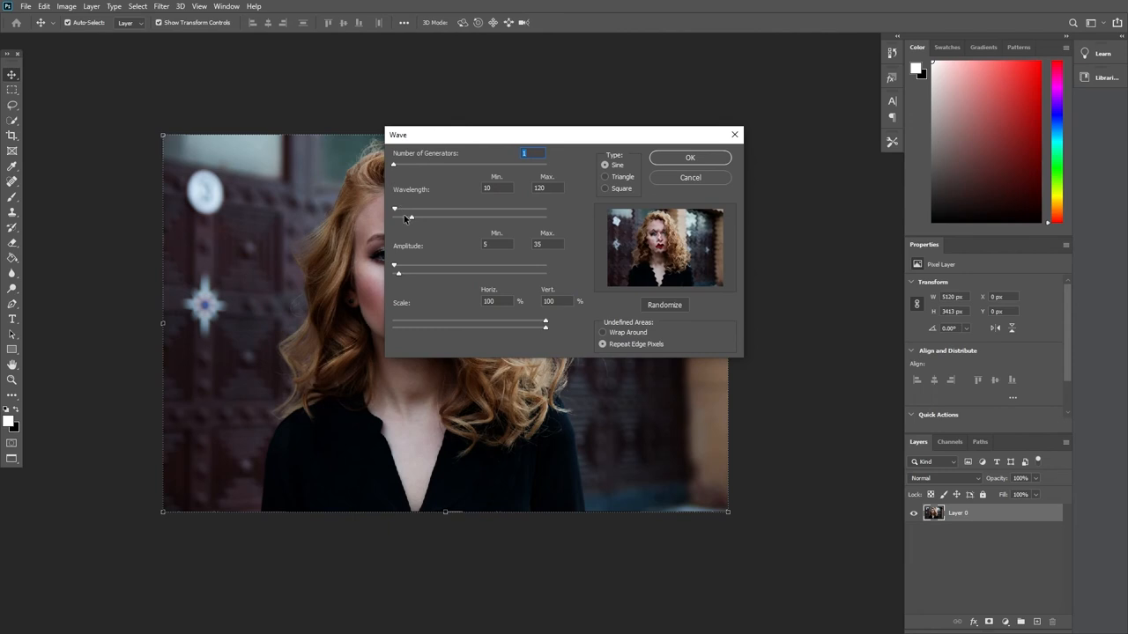
{"action": "left_click_drag", "start_coordinate": [395, 208], "coordinate": [423, 208]}
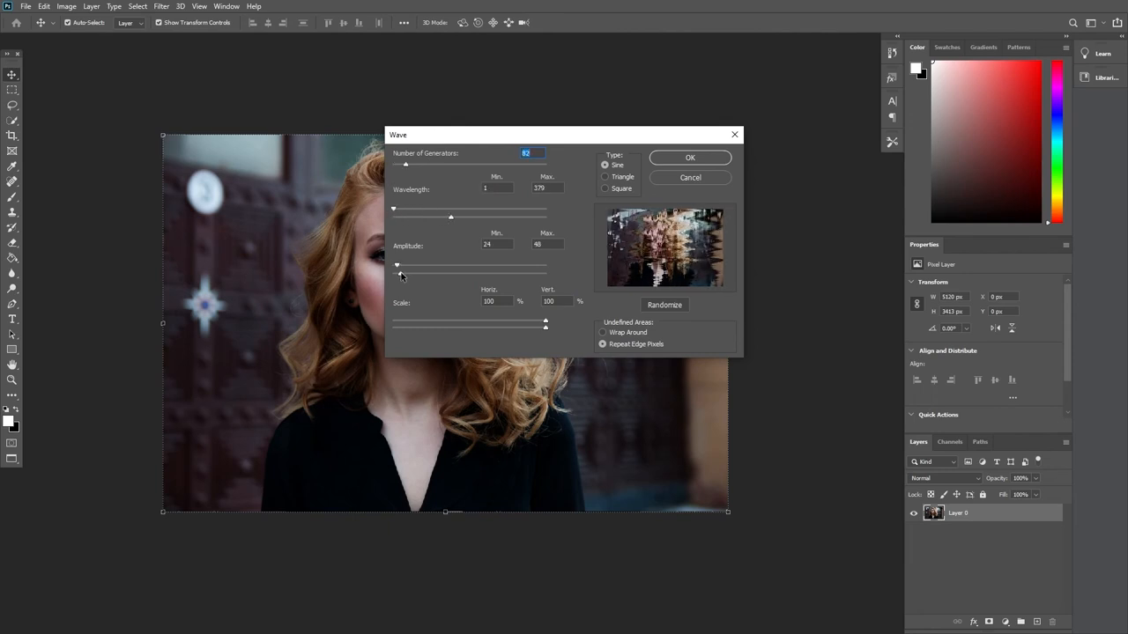
{"action": "left_click", "coordinate": [690, 157]}
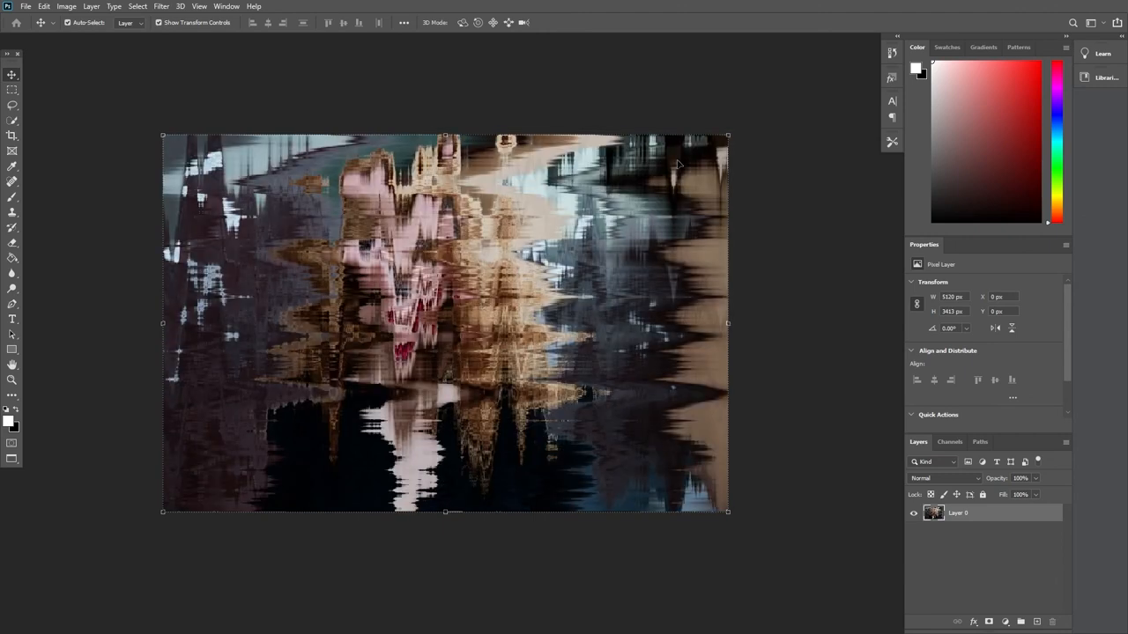